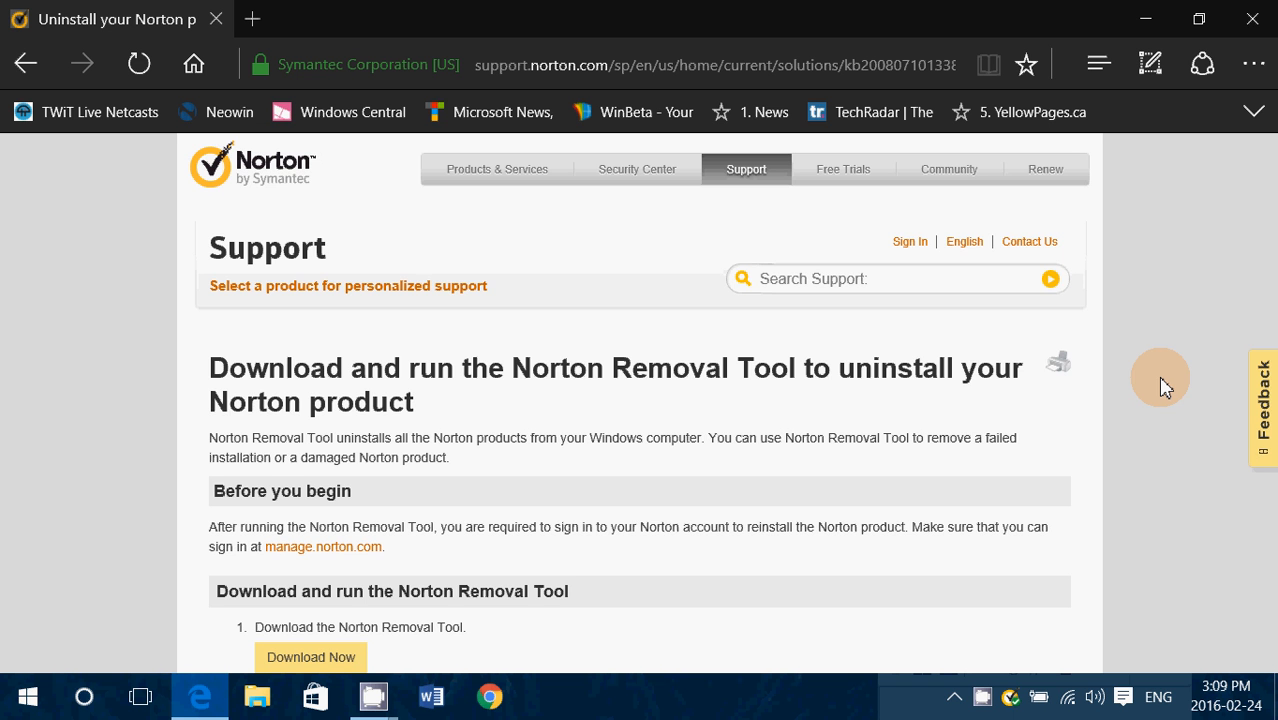
Step: Reach the Control Panel from the Start button's system shortcuts menu
scroll("down", 3)
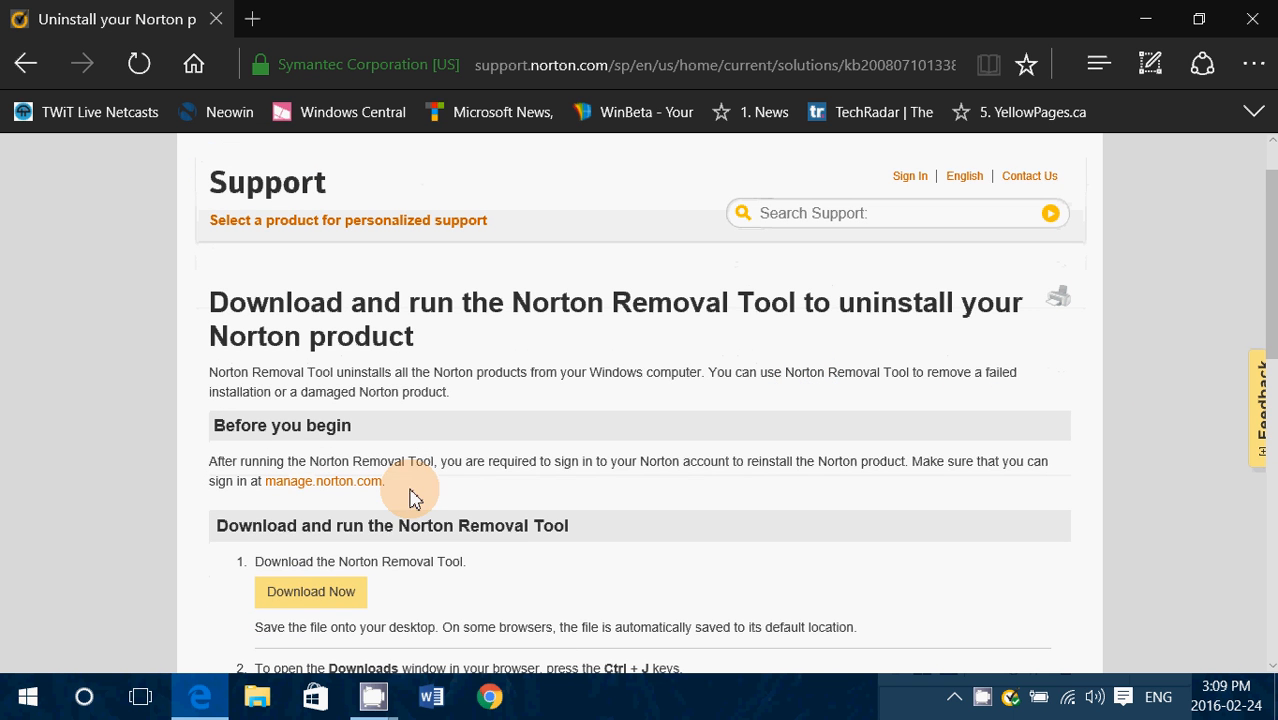
scroll("up", 3)
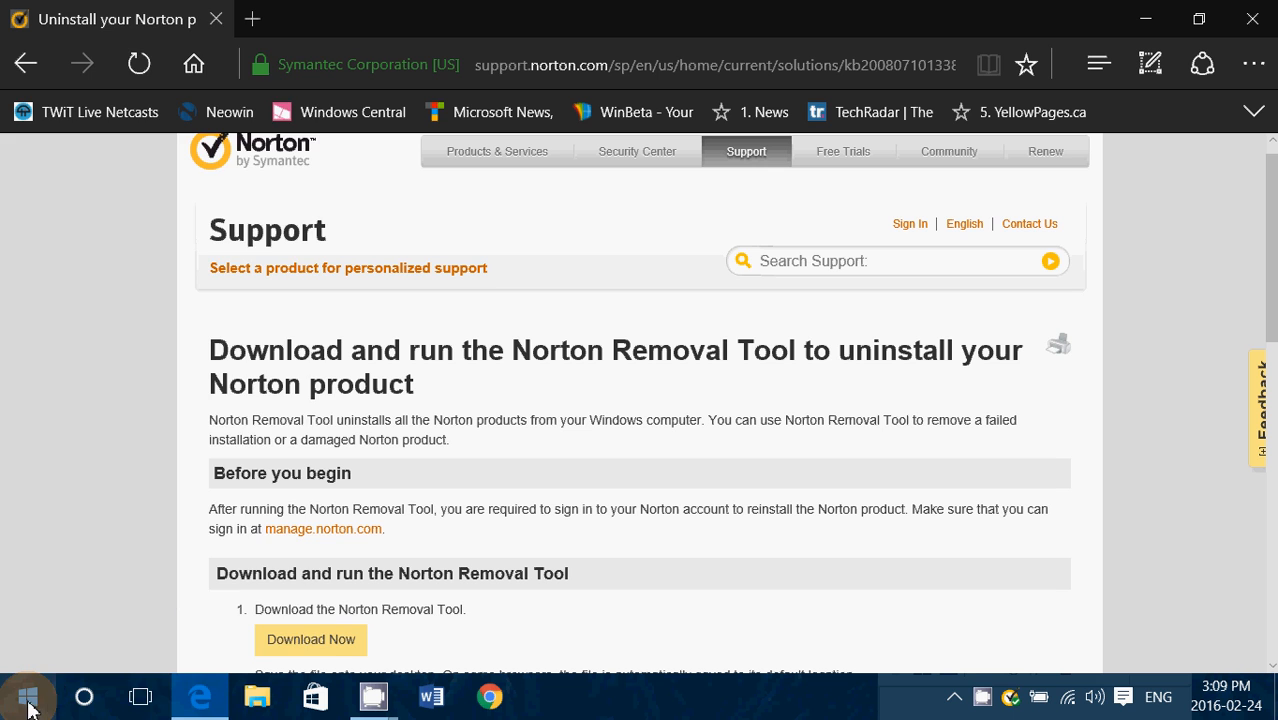
right_click(28, 696)
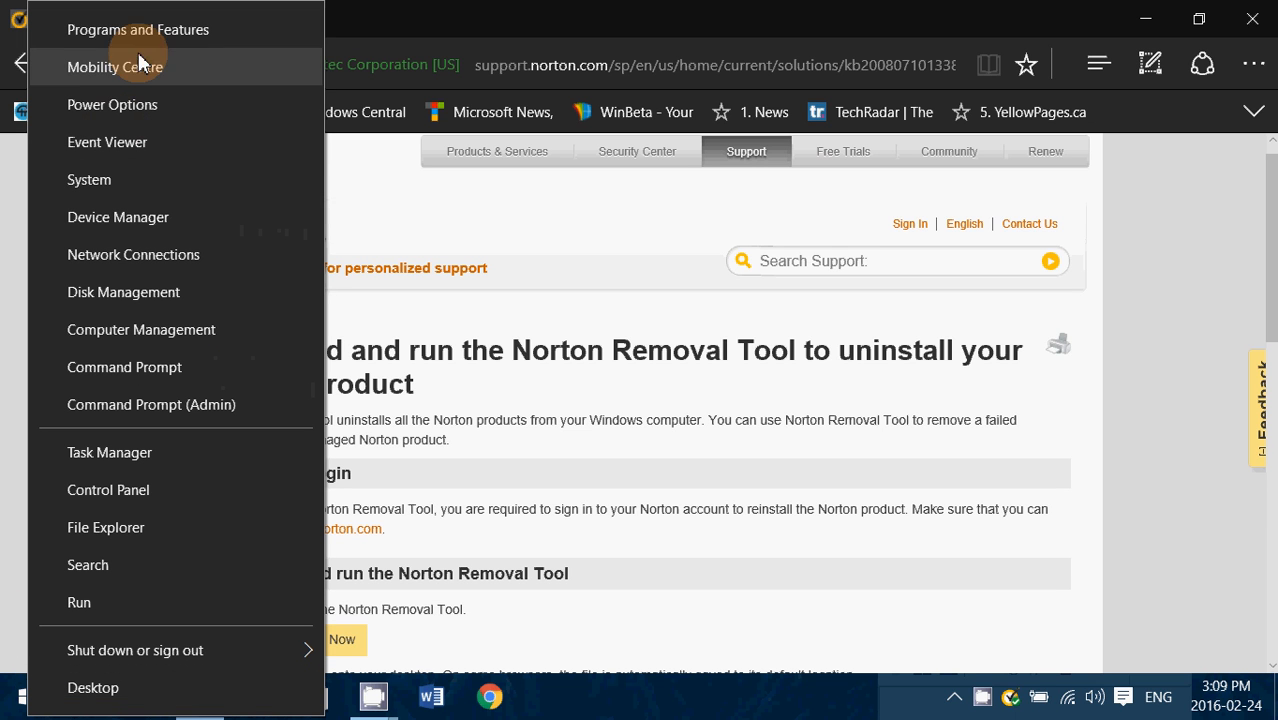
mouse_move(192, 30)
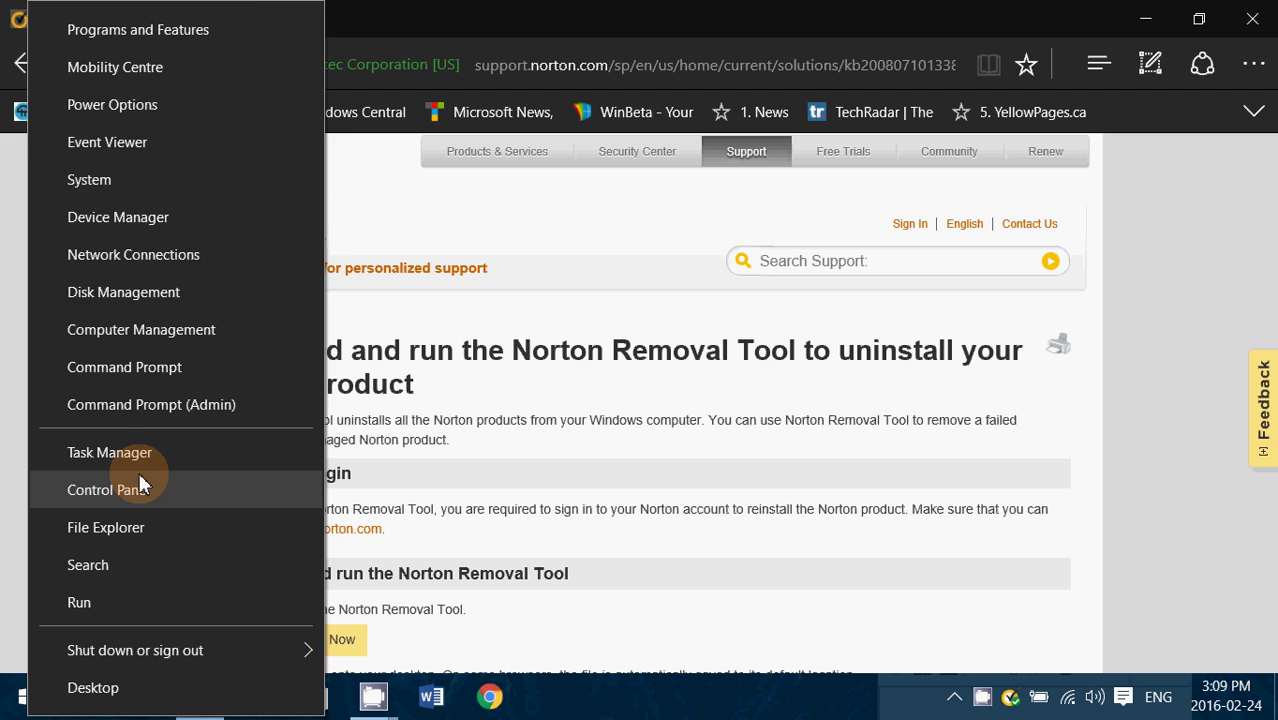
left_click(108, 490)
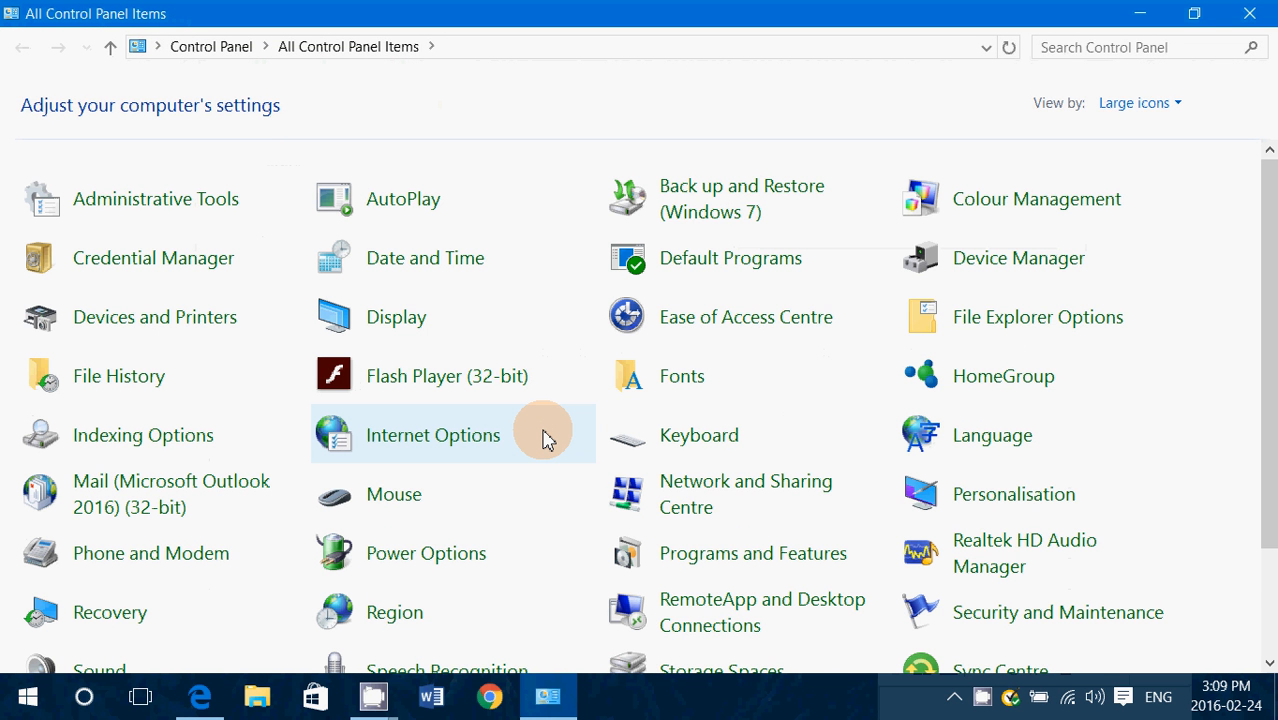
scroll("down", 3)
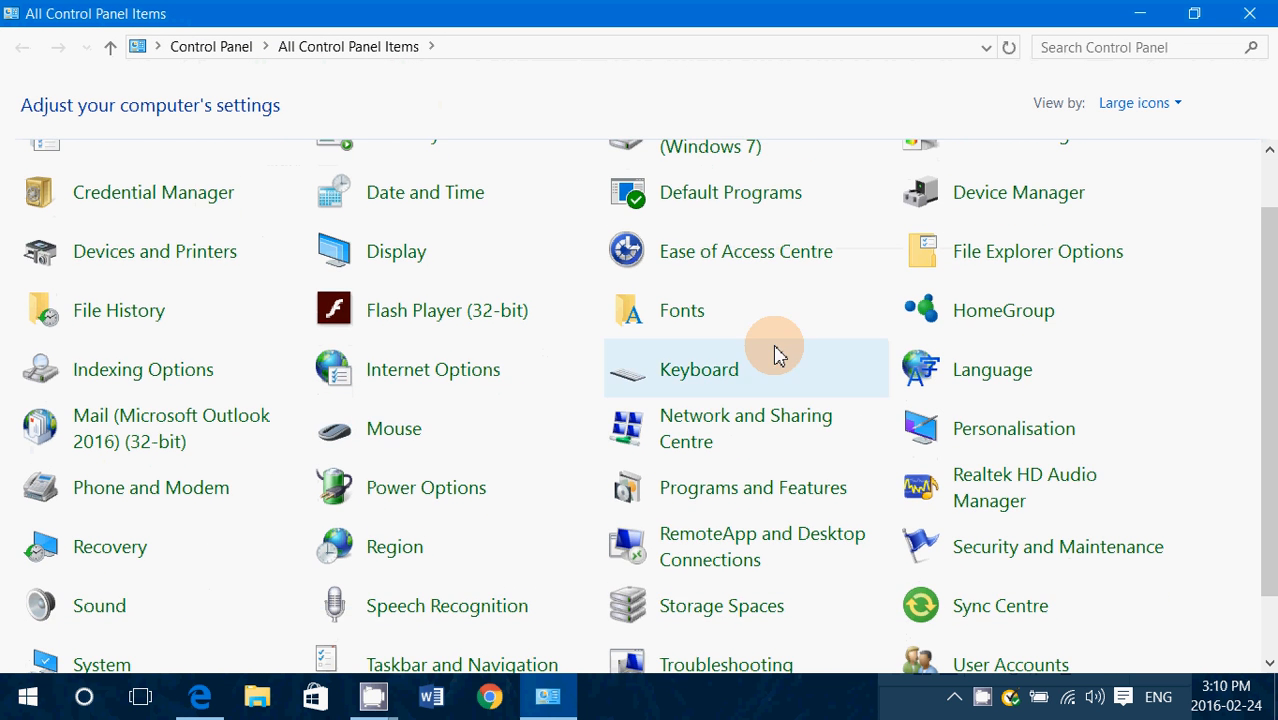
mouse_move(826, 510)
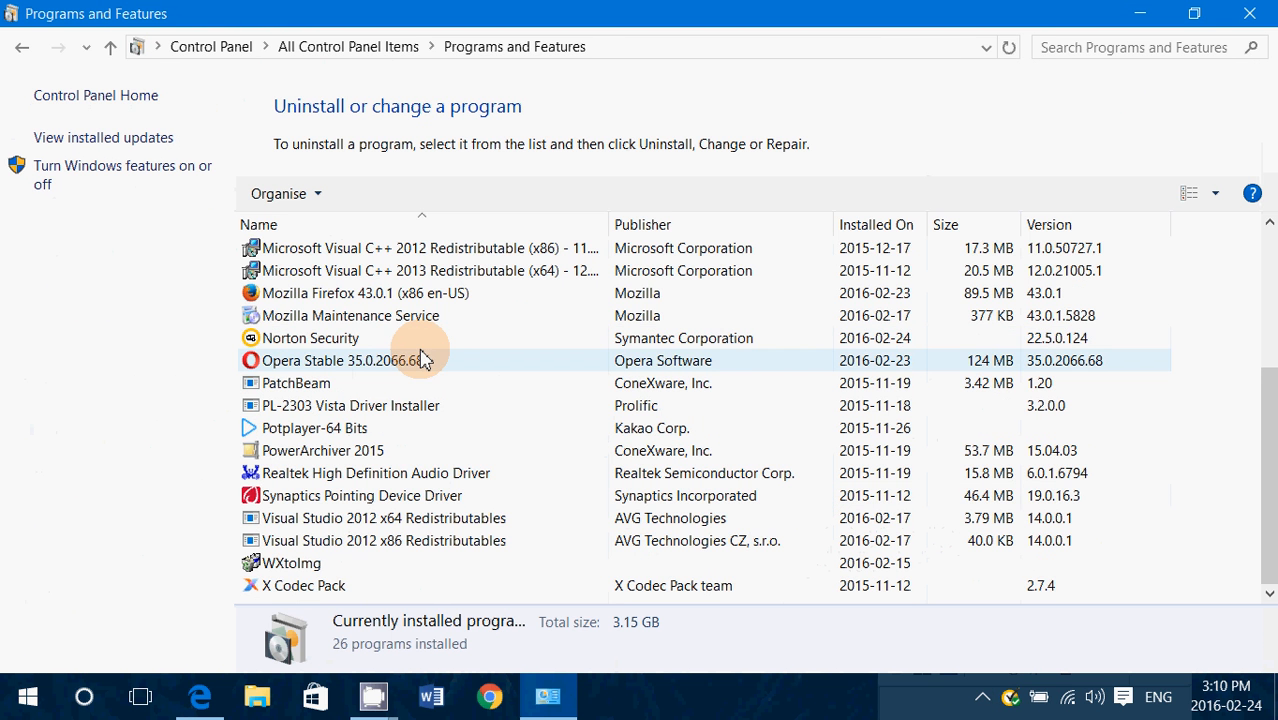
Step: Select Norton Security and start its Uninstall/Change
left_click(310, 338)
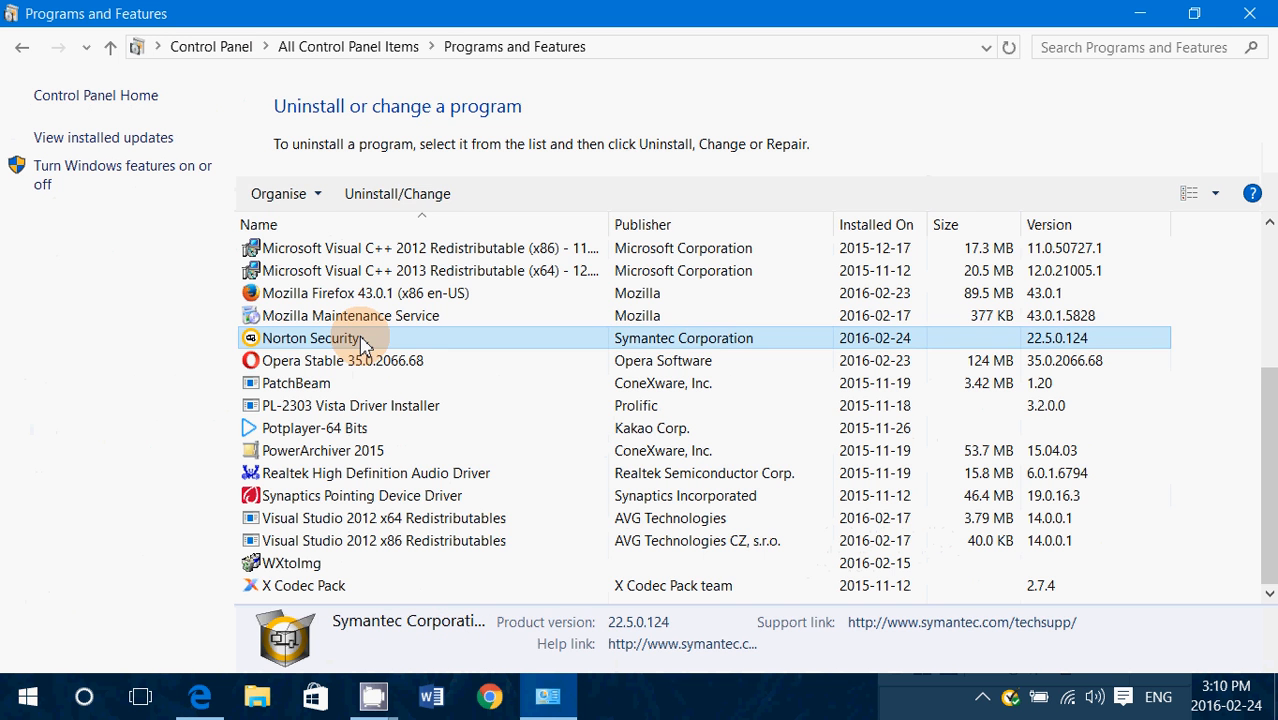
mouse_move(408, 192)
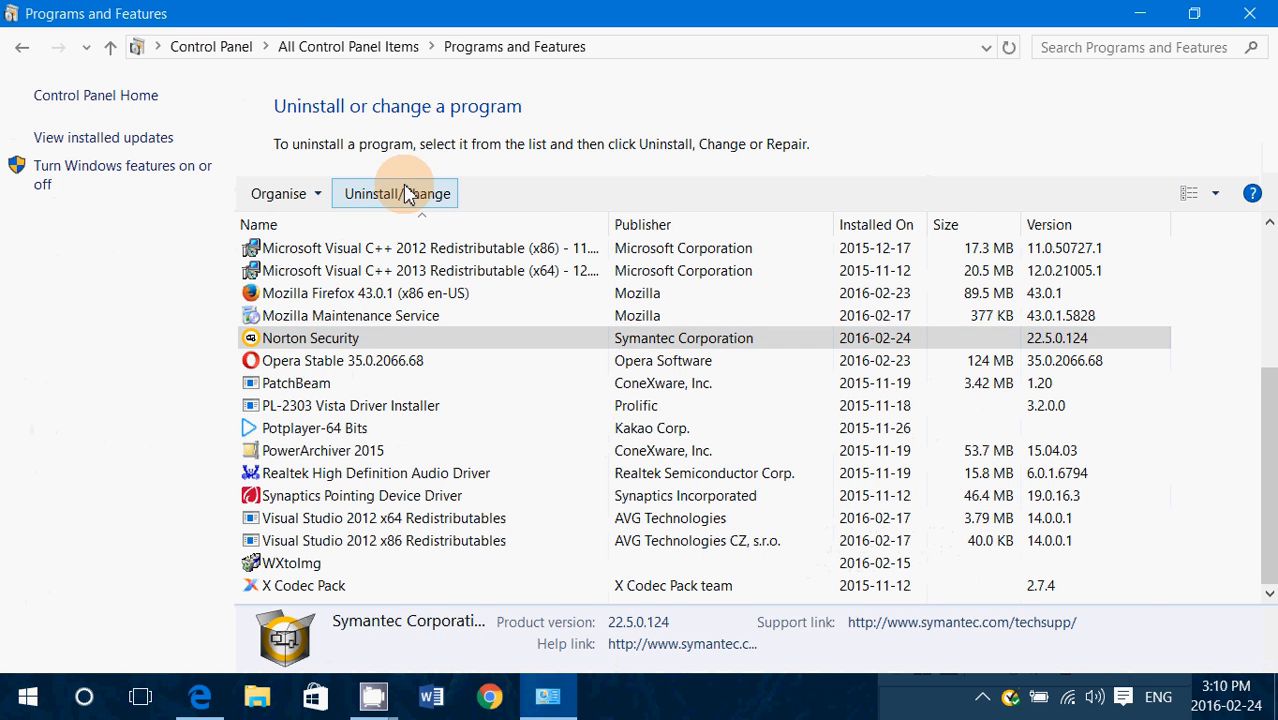
left_click(394, 192)
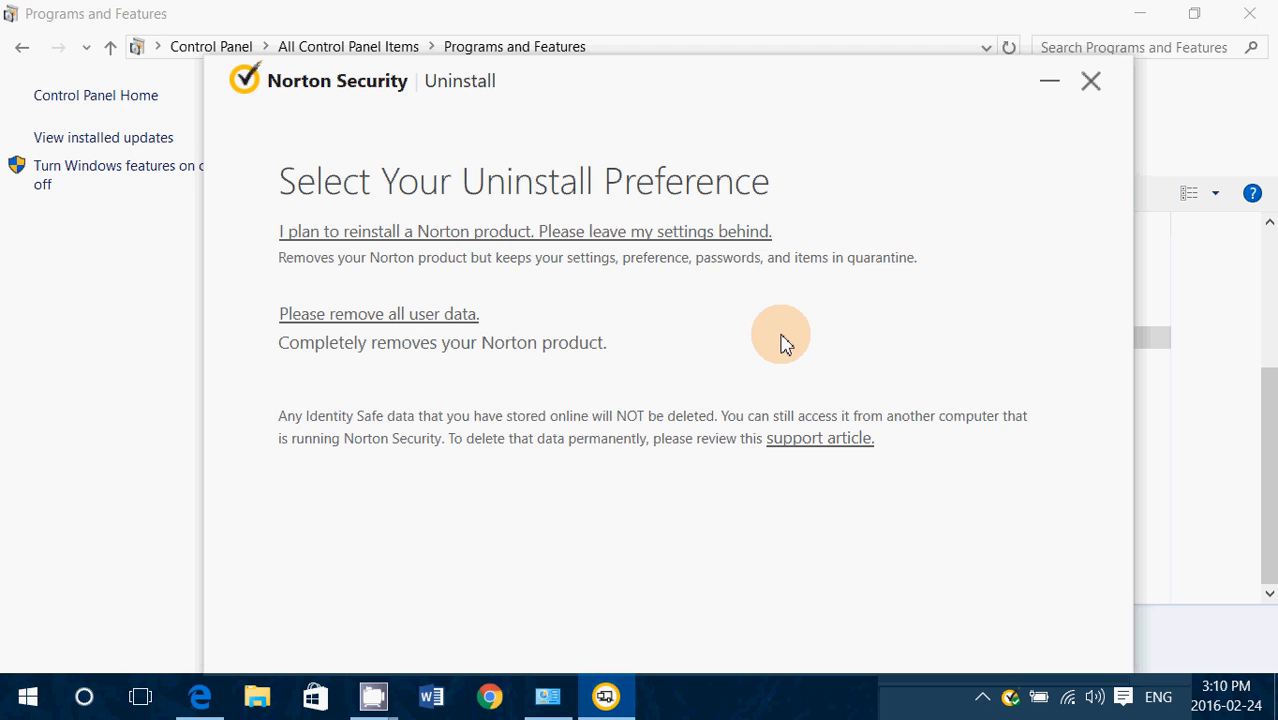
mouse_move(318, 320)
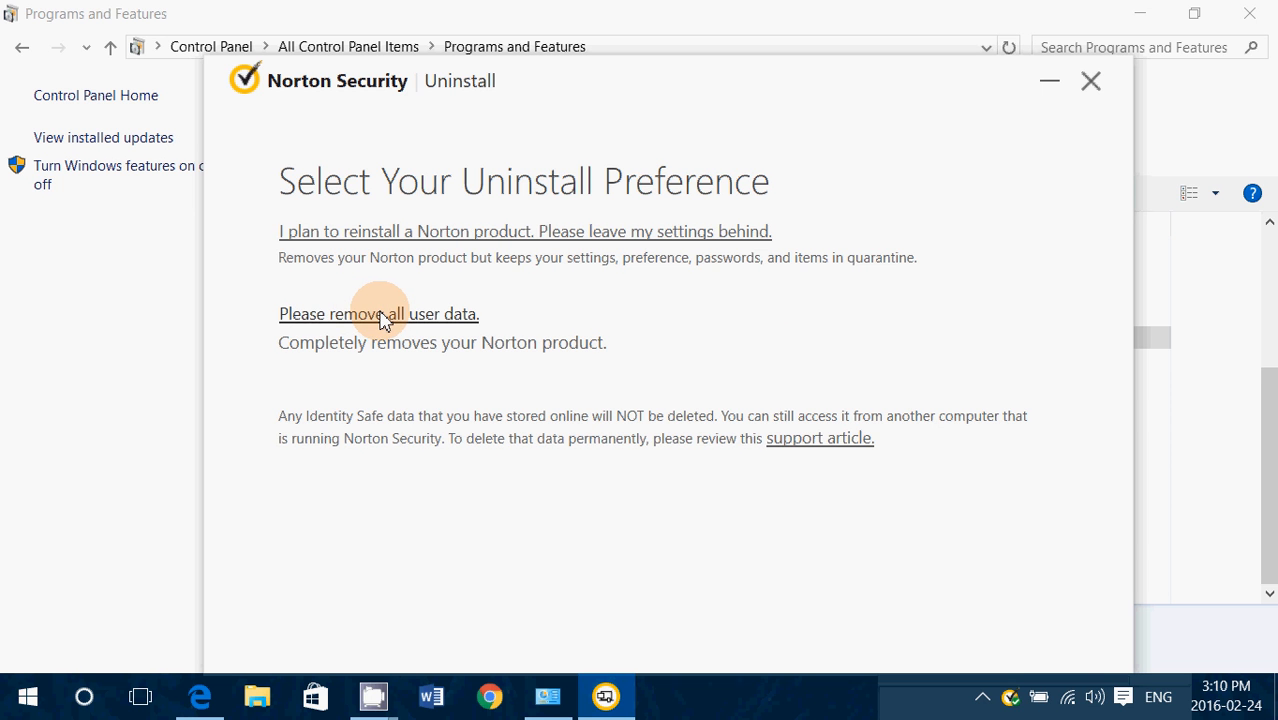
Step: Choose to remove all user data, decline Norton Identity Safe, and proceed with Next
left_click(378, 312)
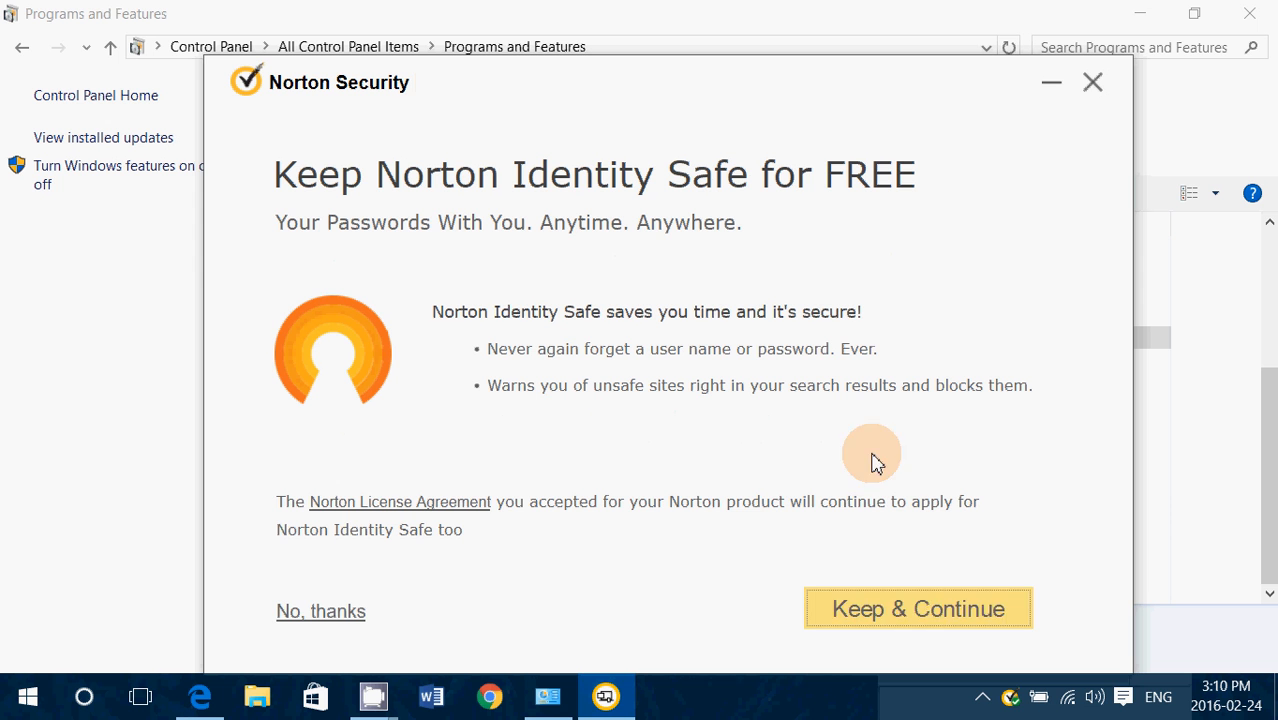
mouse_move(490, 512)
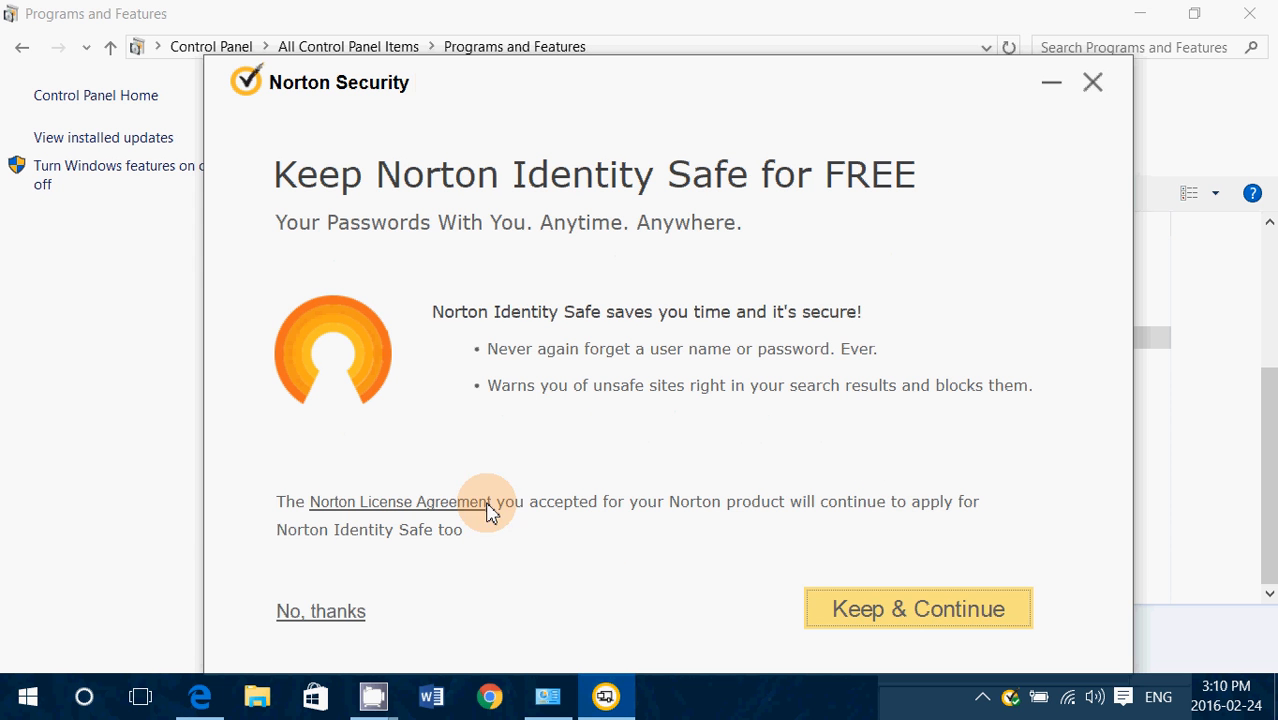
mouse_move(300, 600)
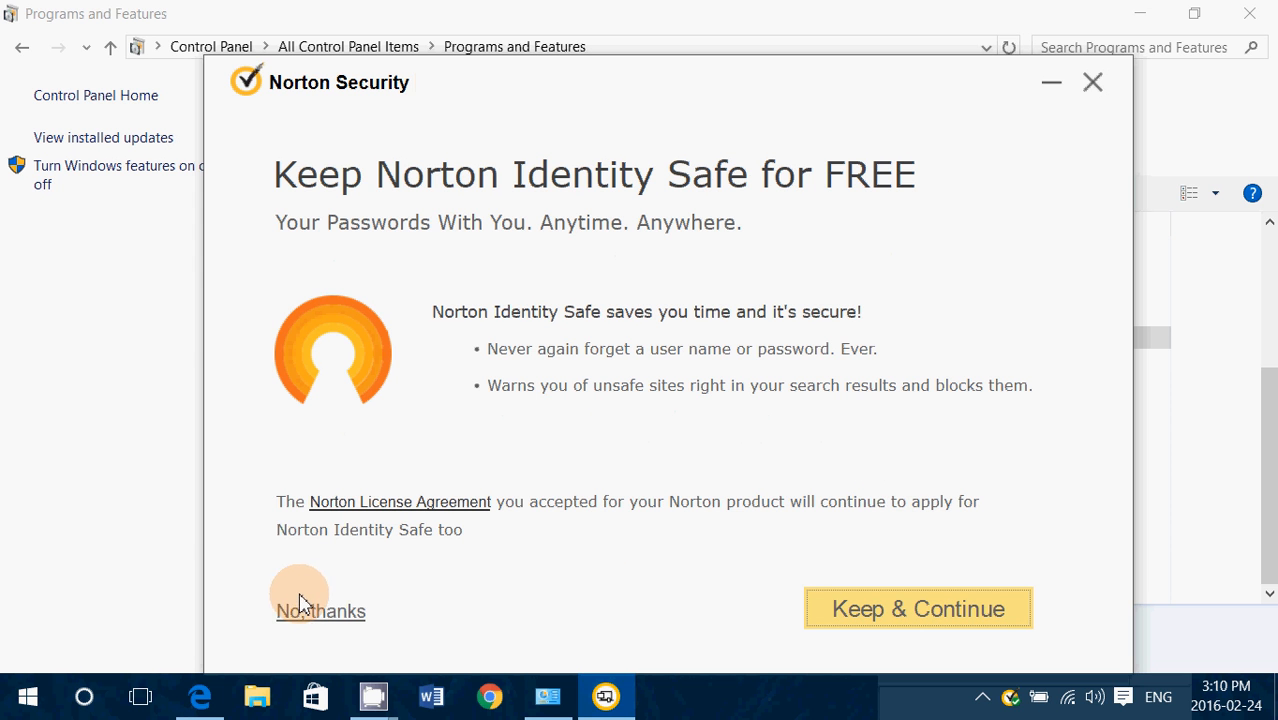
left_click(320, 612)
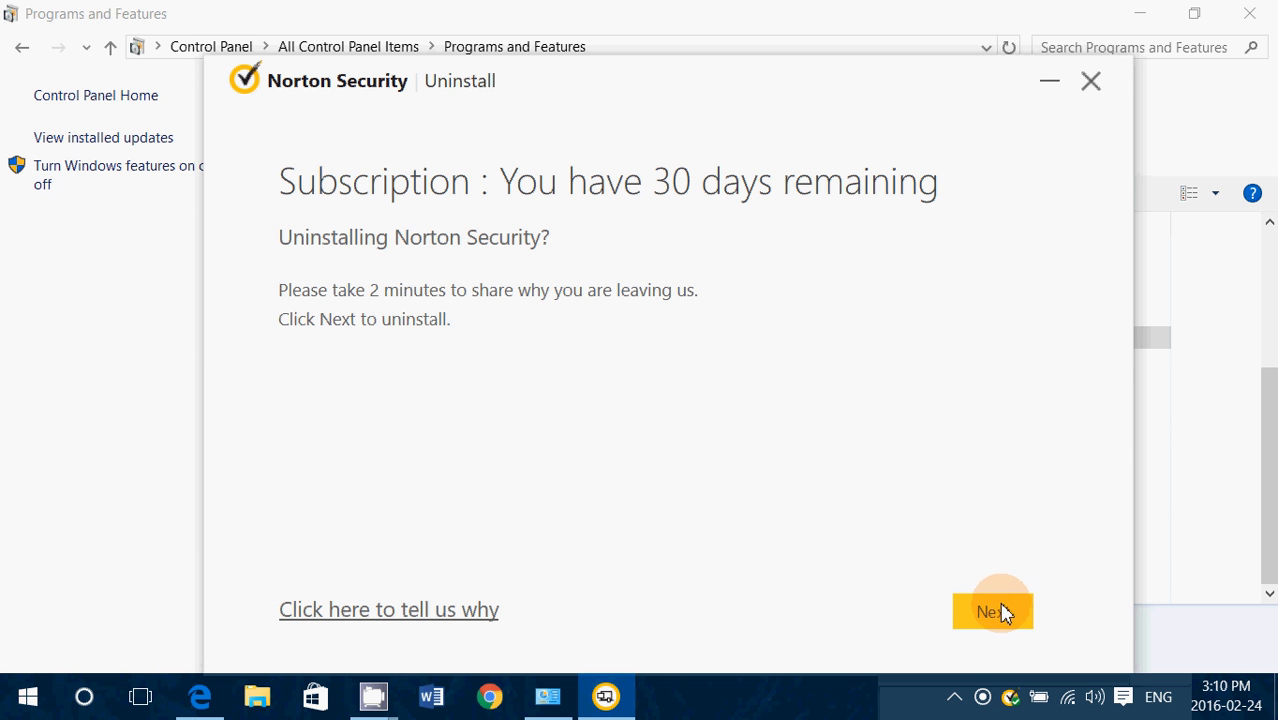
left_click(992, 612)
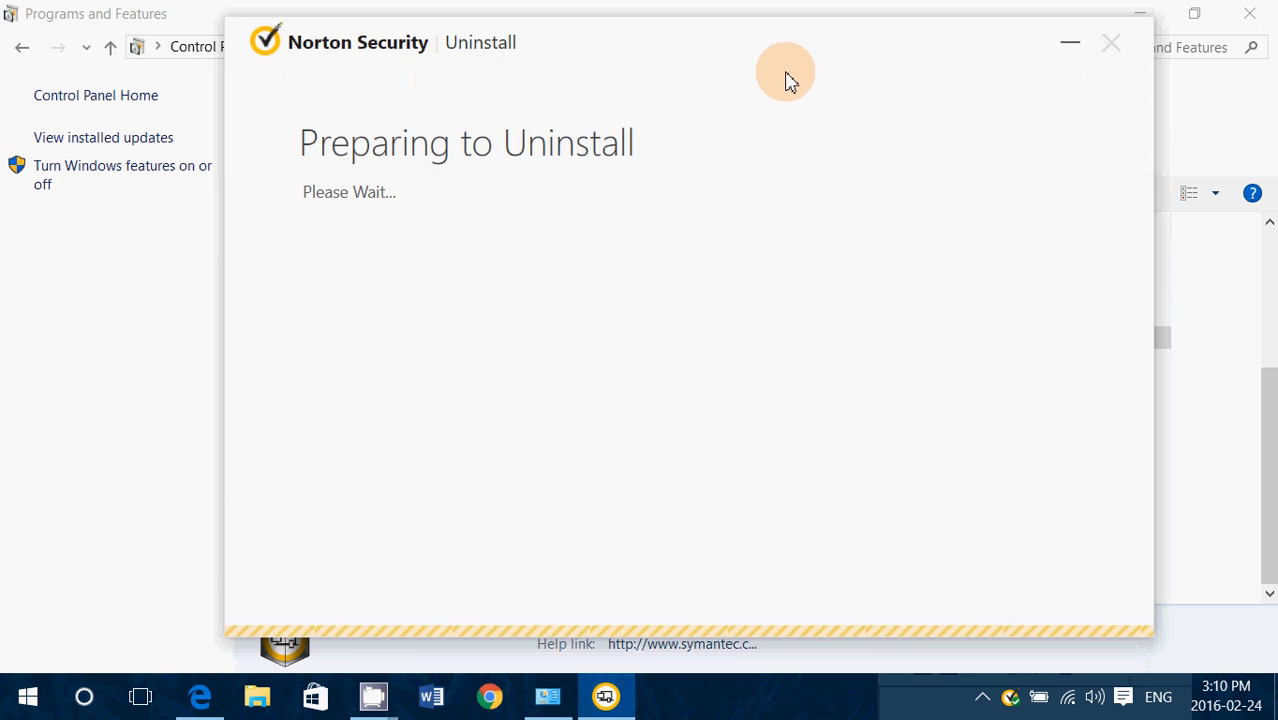
mouse_move(846, 344)
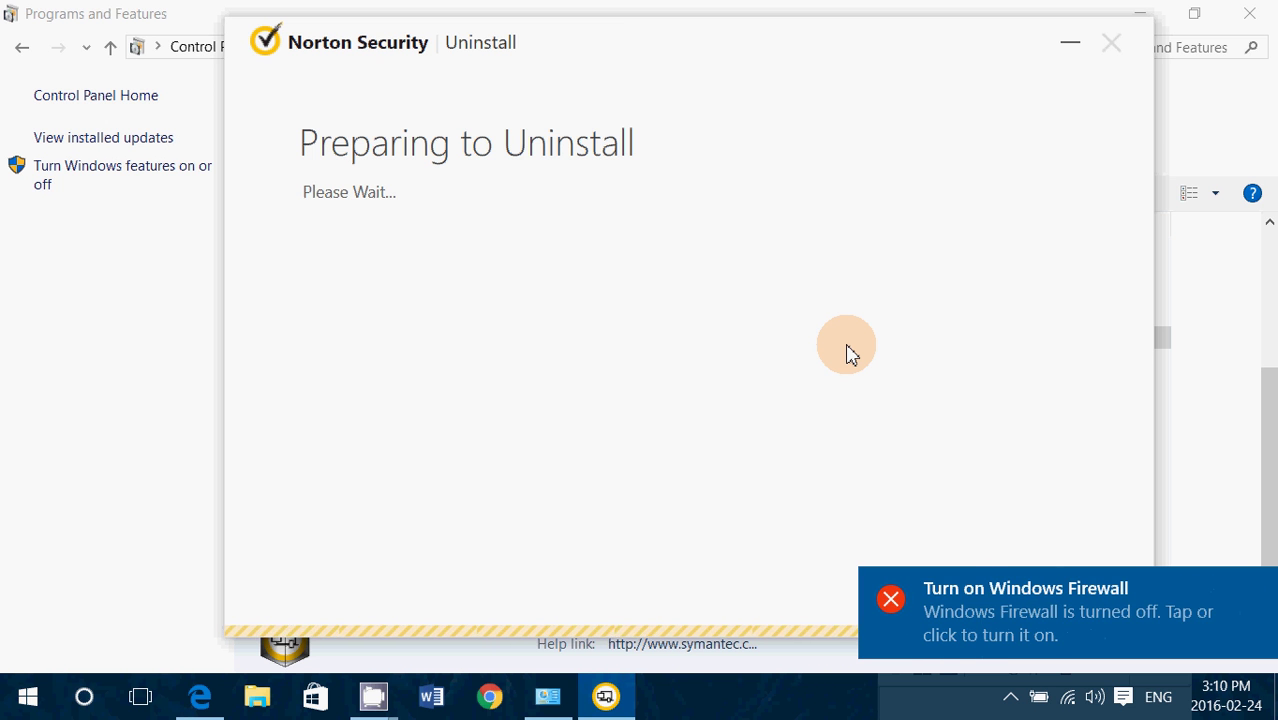
mouse_move(344, 590)
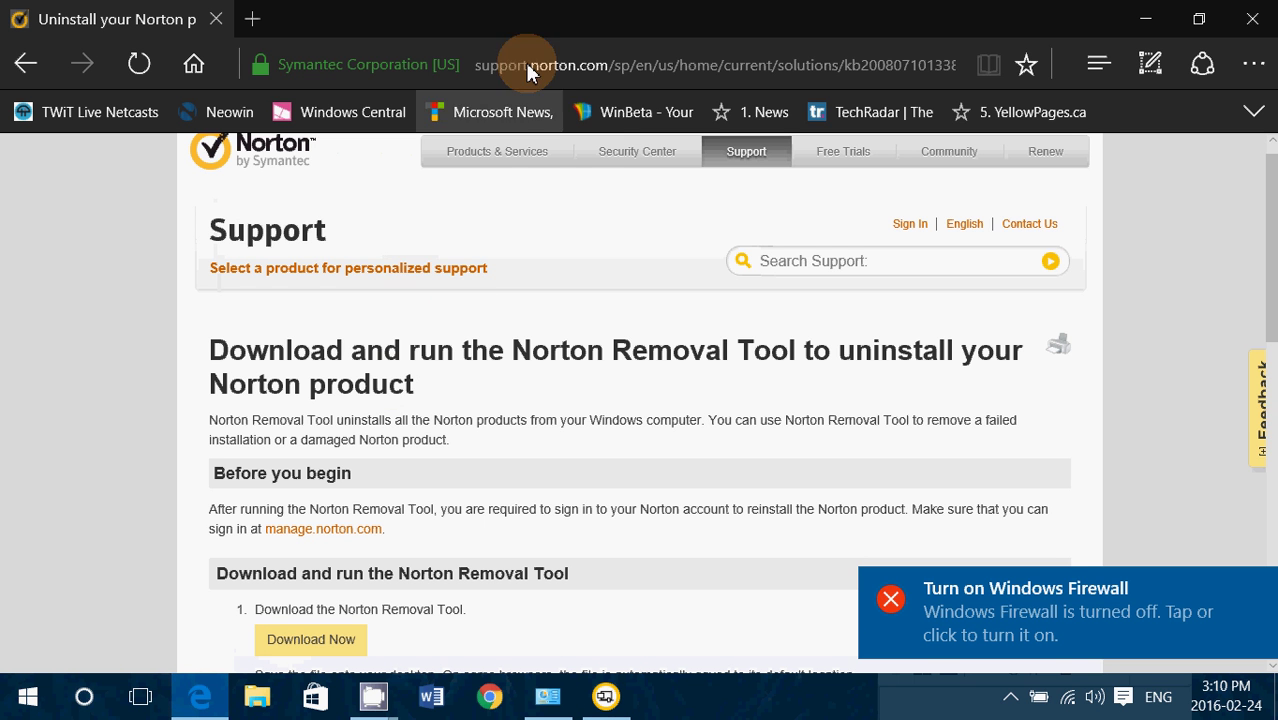
right_click(530, 70)
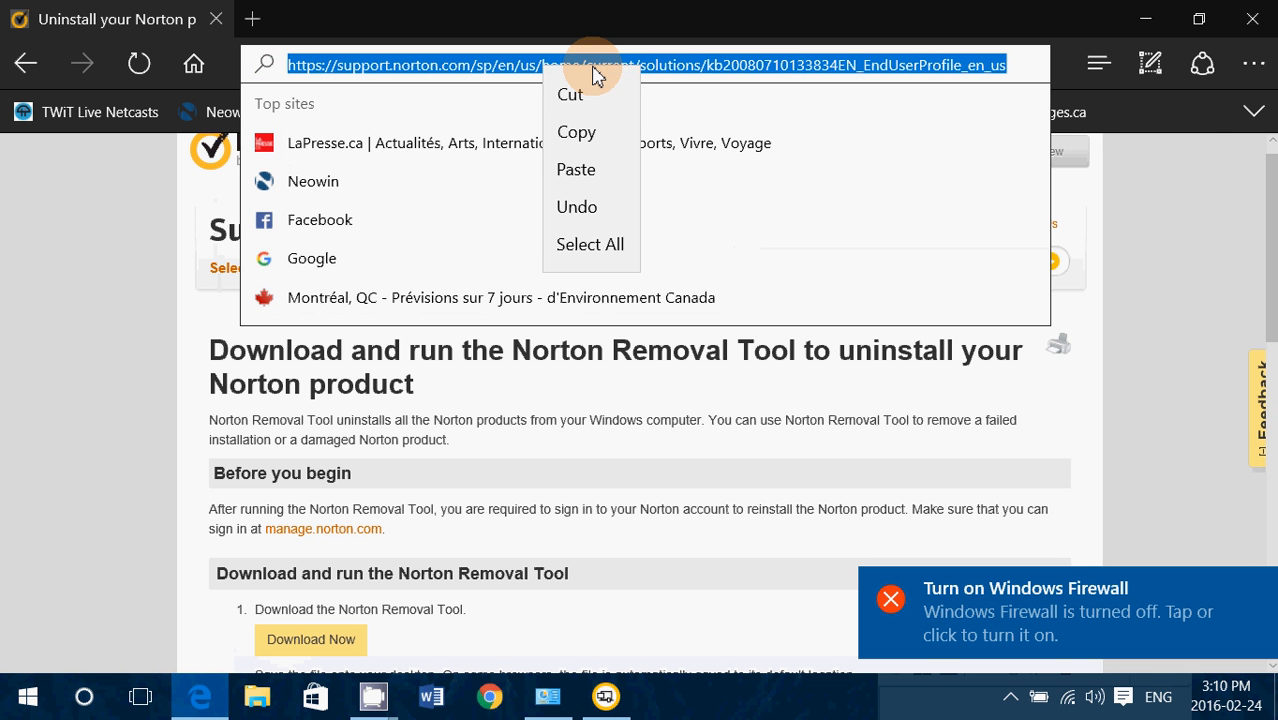
left_click(656, 398)
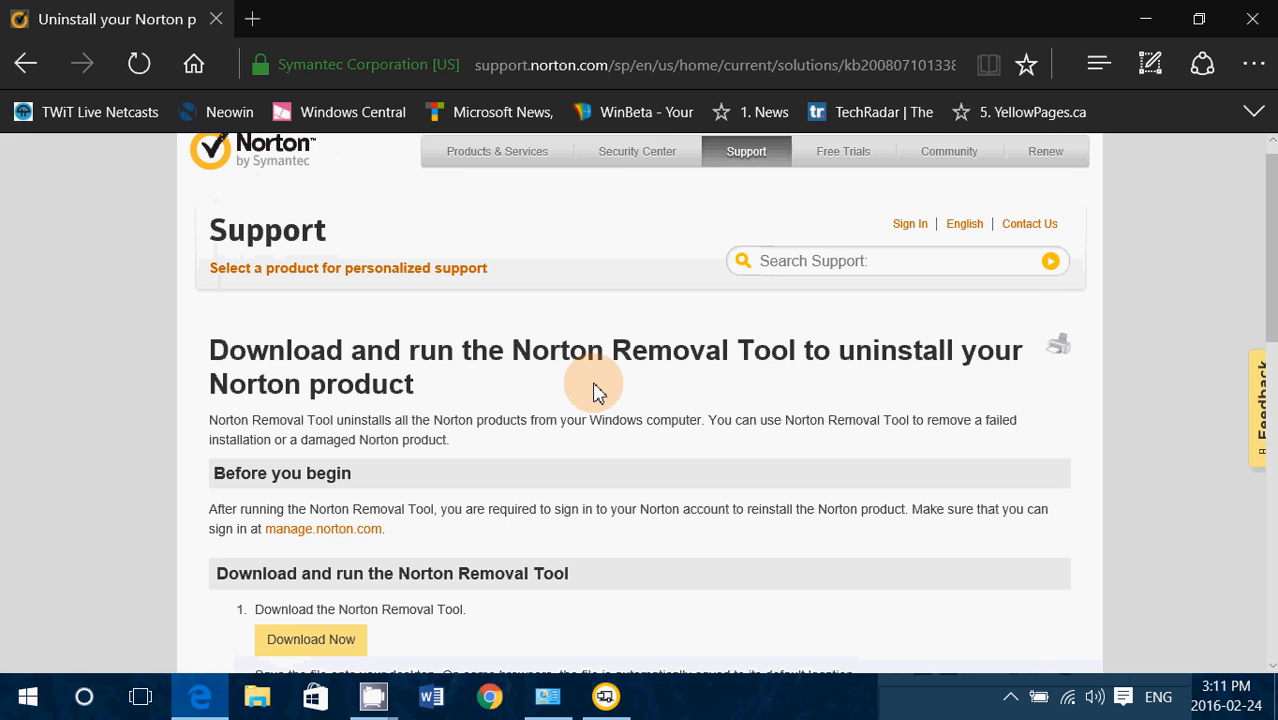
mouse_move(710, 374)
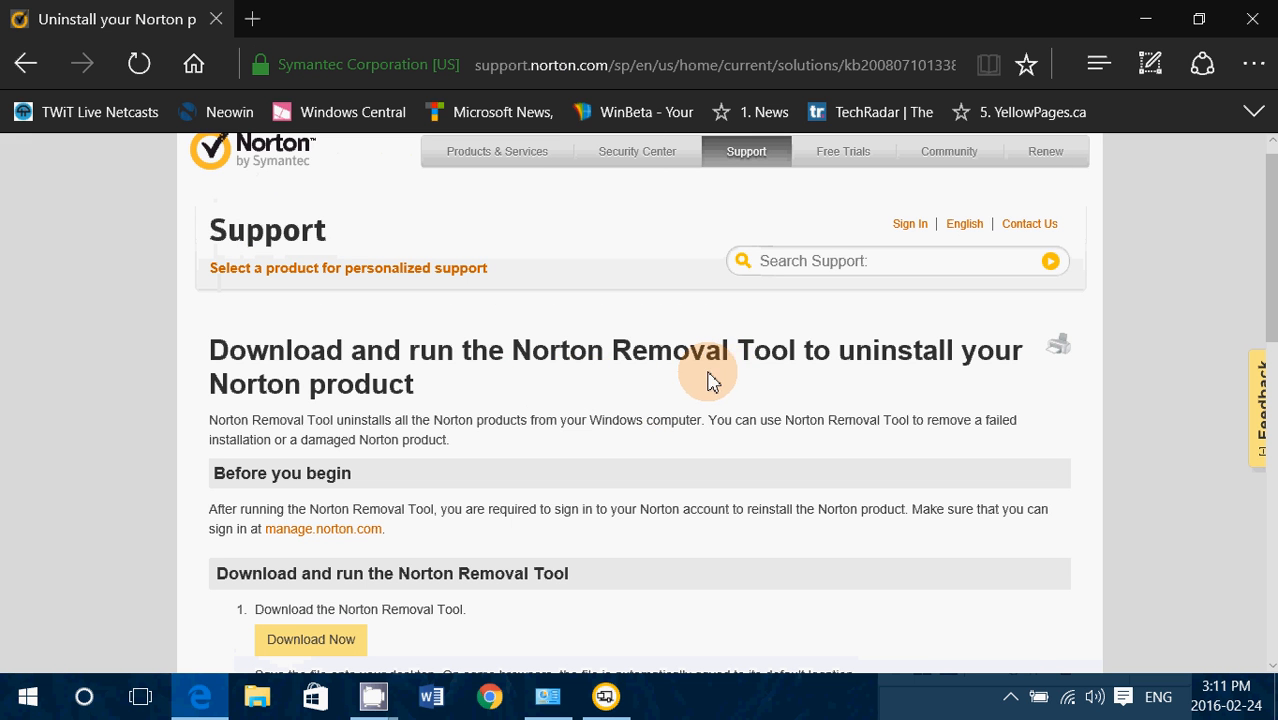
scroll("down", 3)
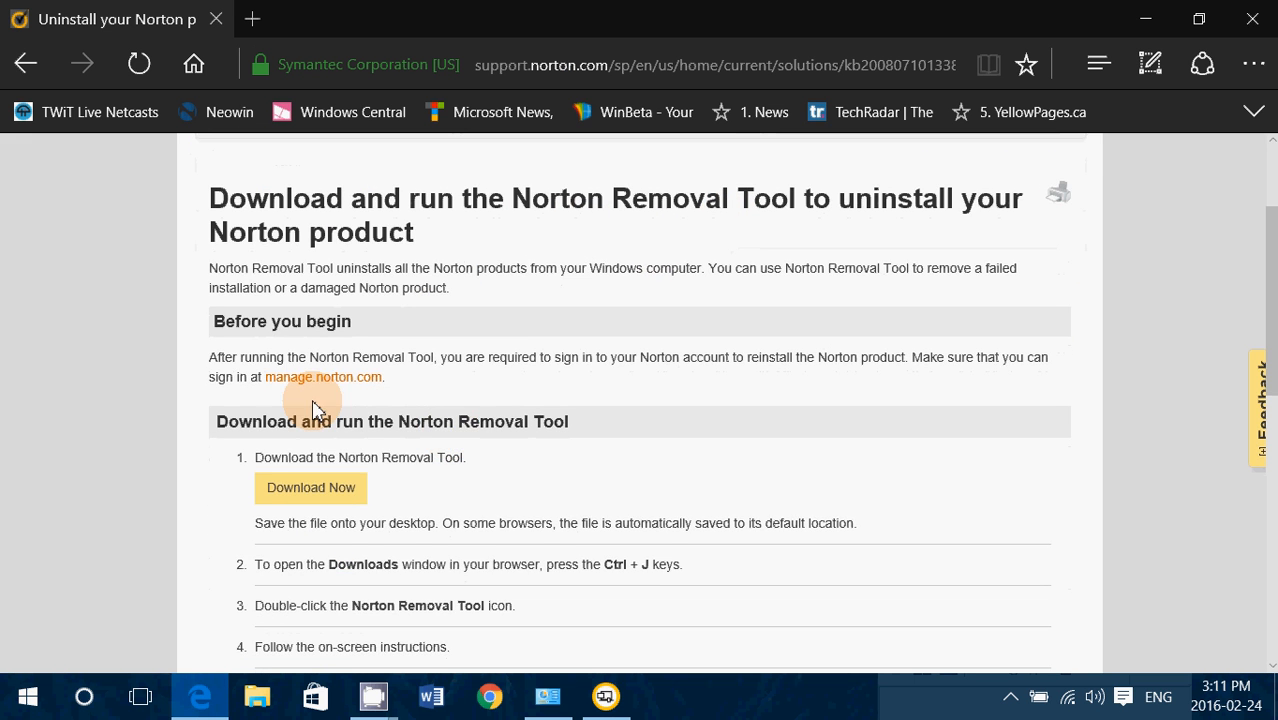
mouse_move(322, 504)
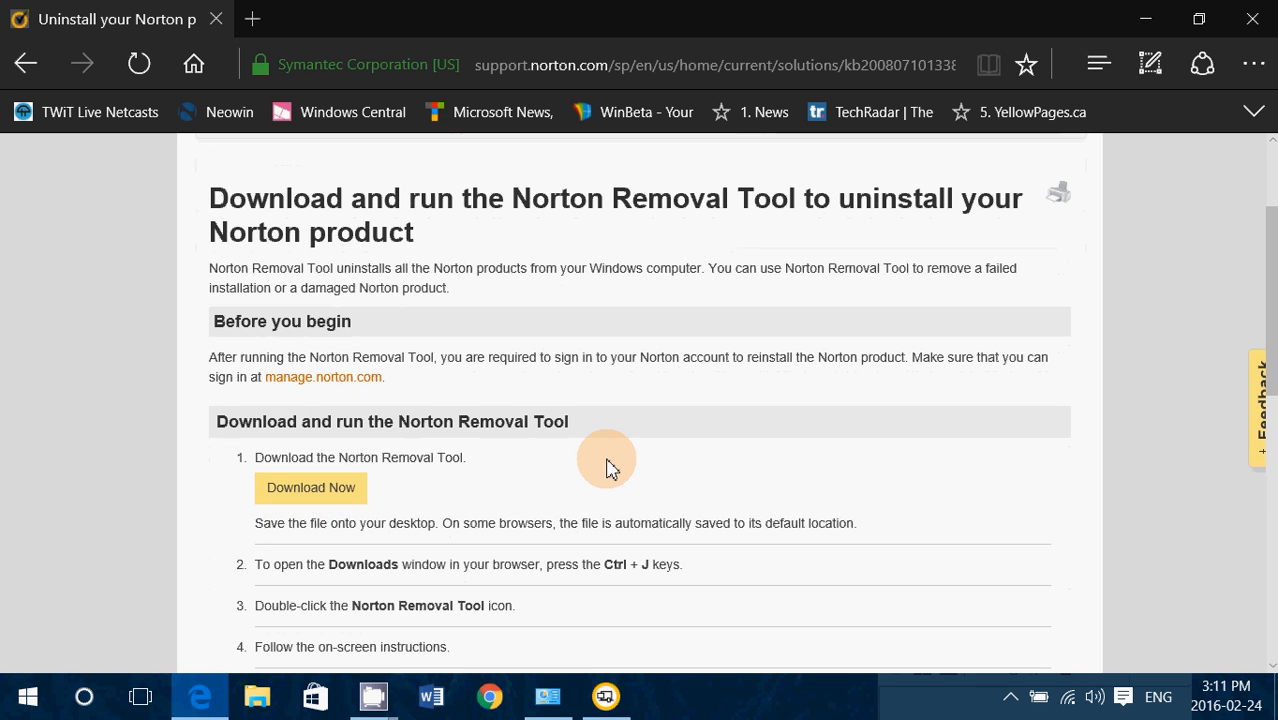
mouse_move(340, 492)
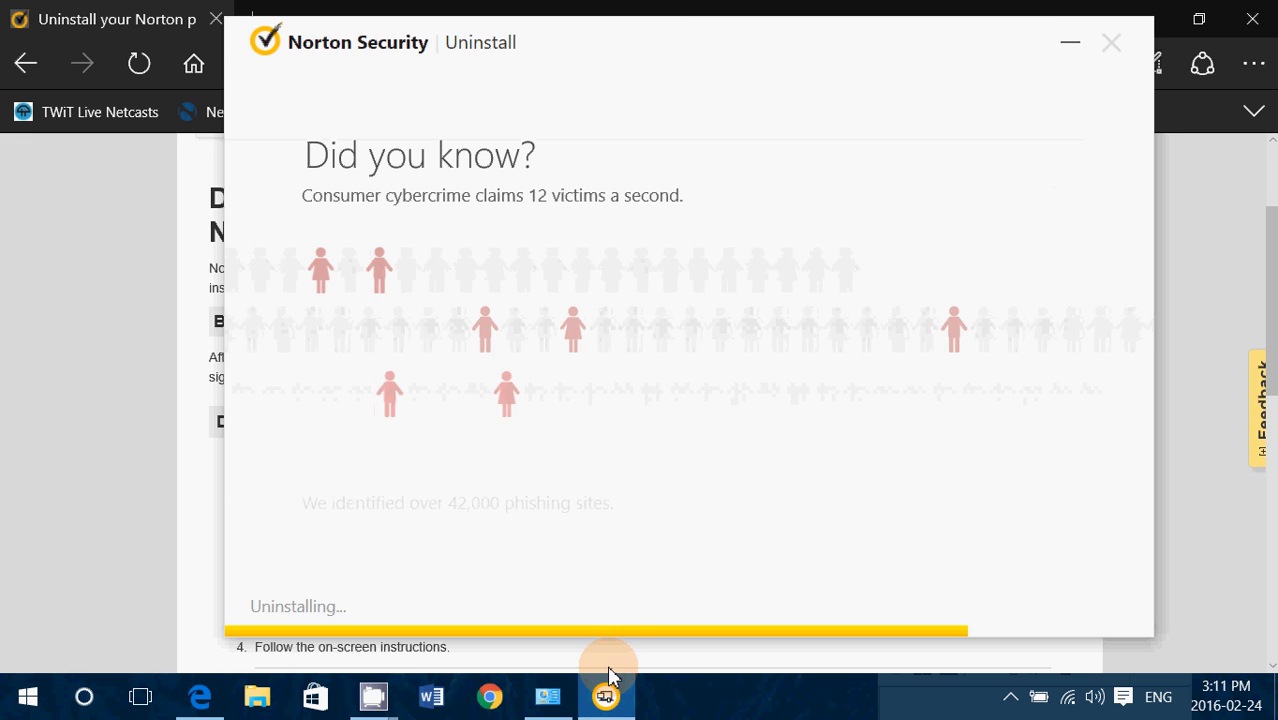
mouse_move(816, 436)
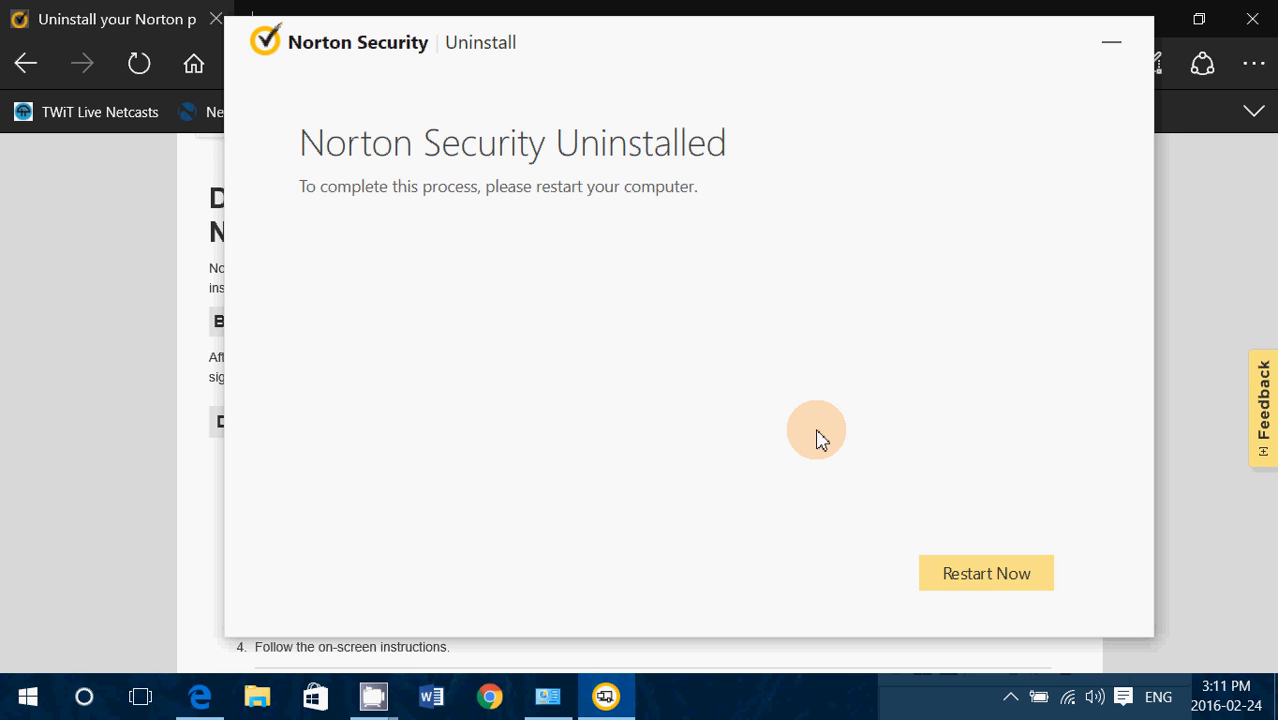
mouse_move(708, 408)
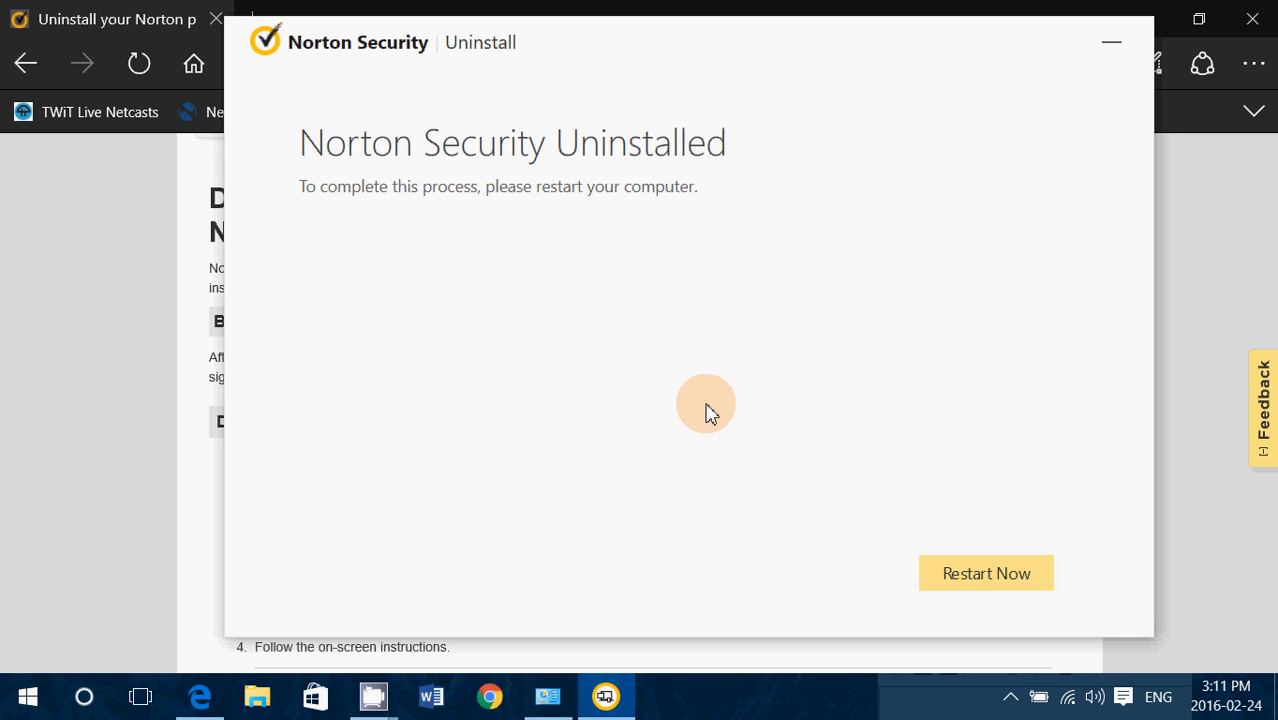
mouse_move(42, 276)
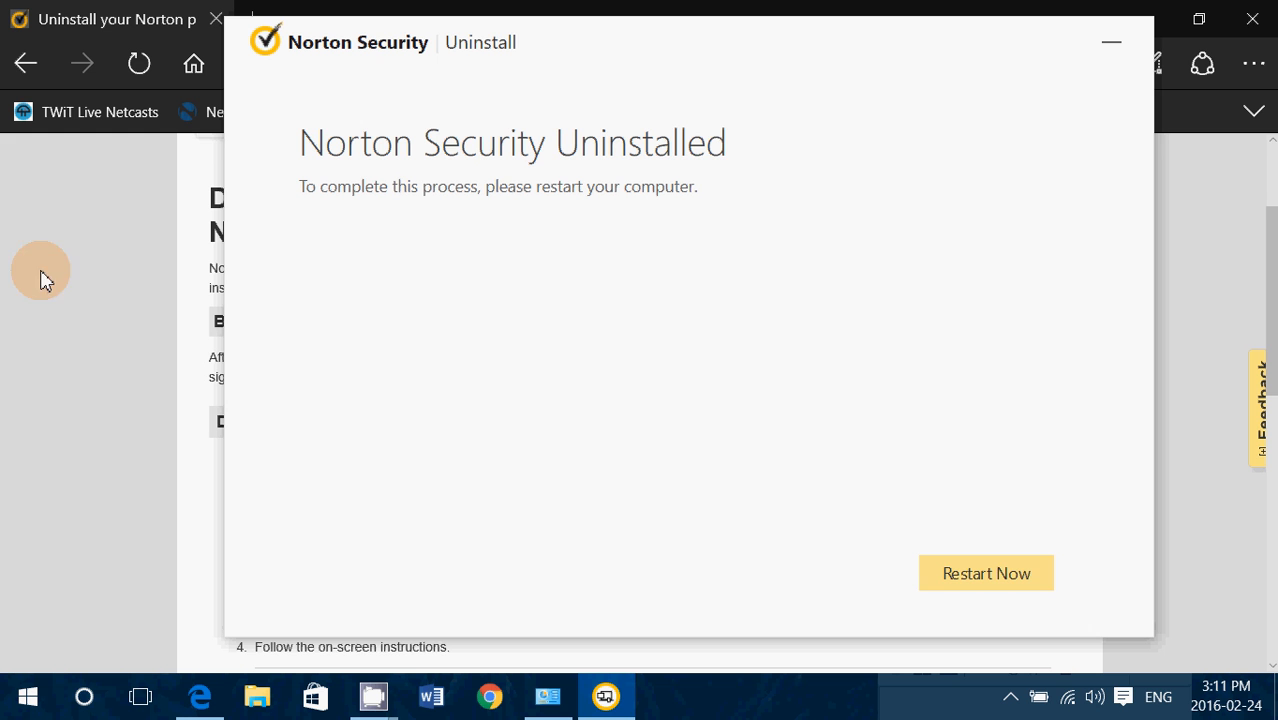
mouse_move(18, 228)
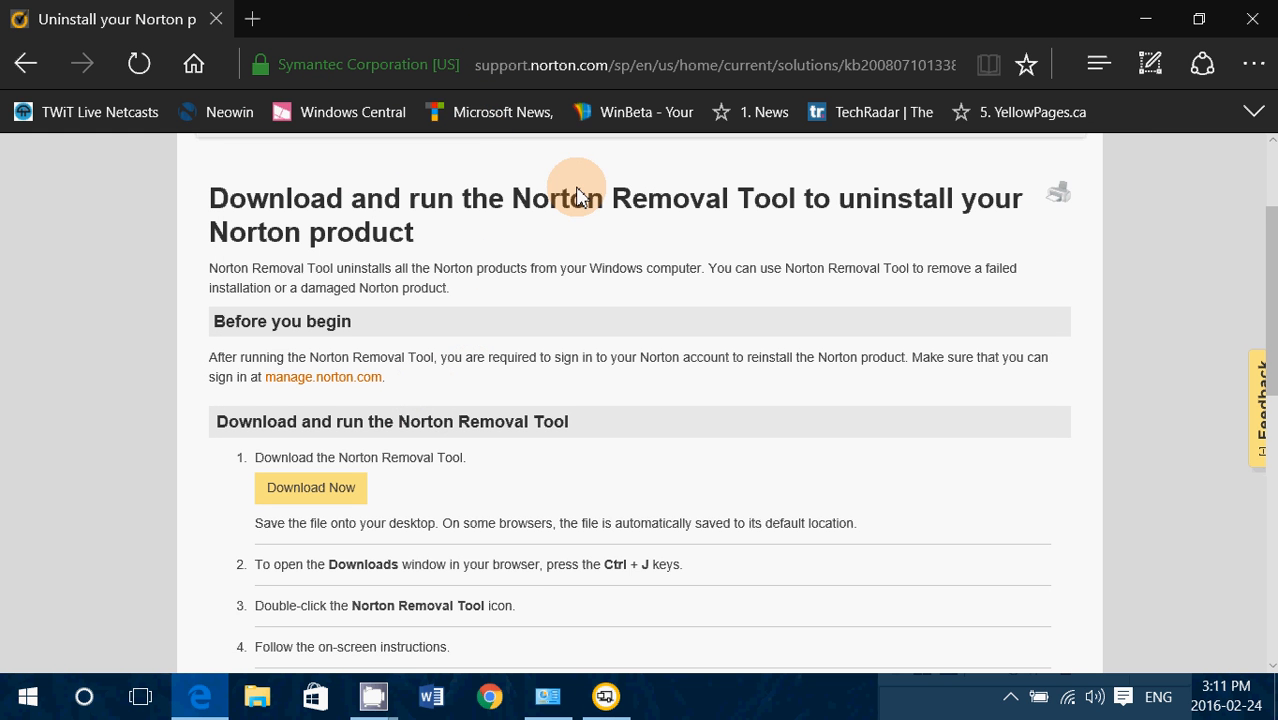
mouse_move(742, 710)
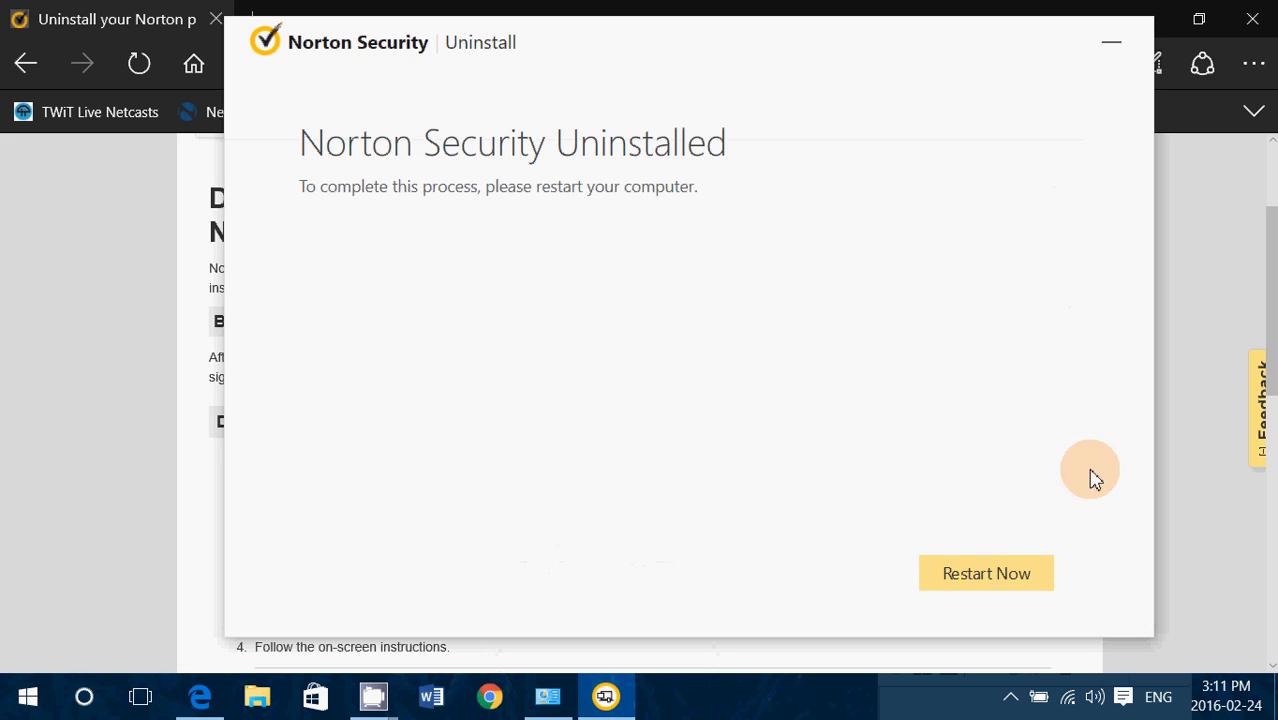
mouse_move(456, 504)
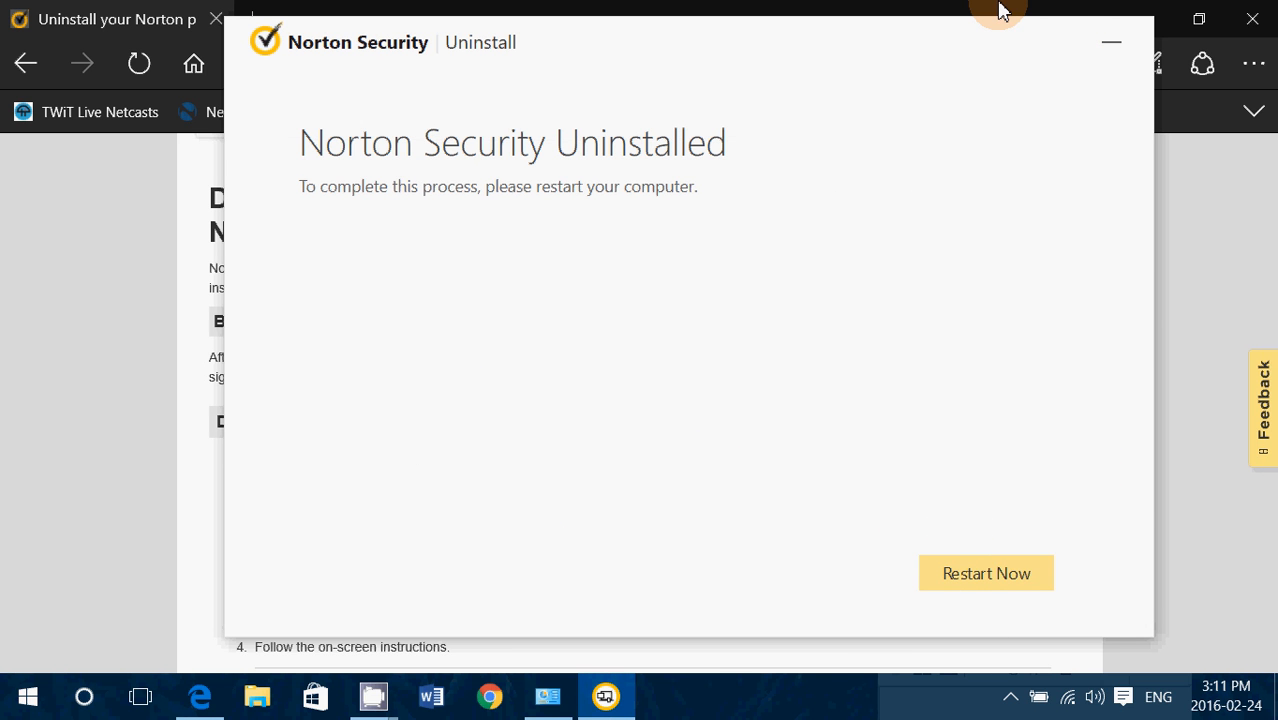
mouse_move(396, 656)
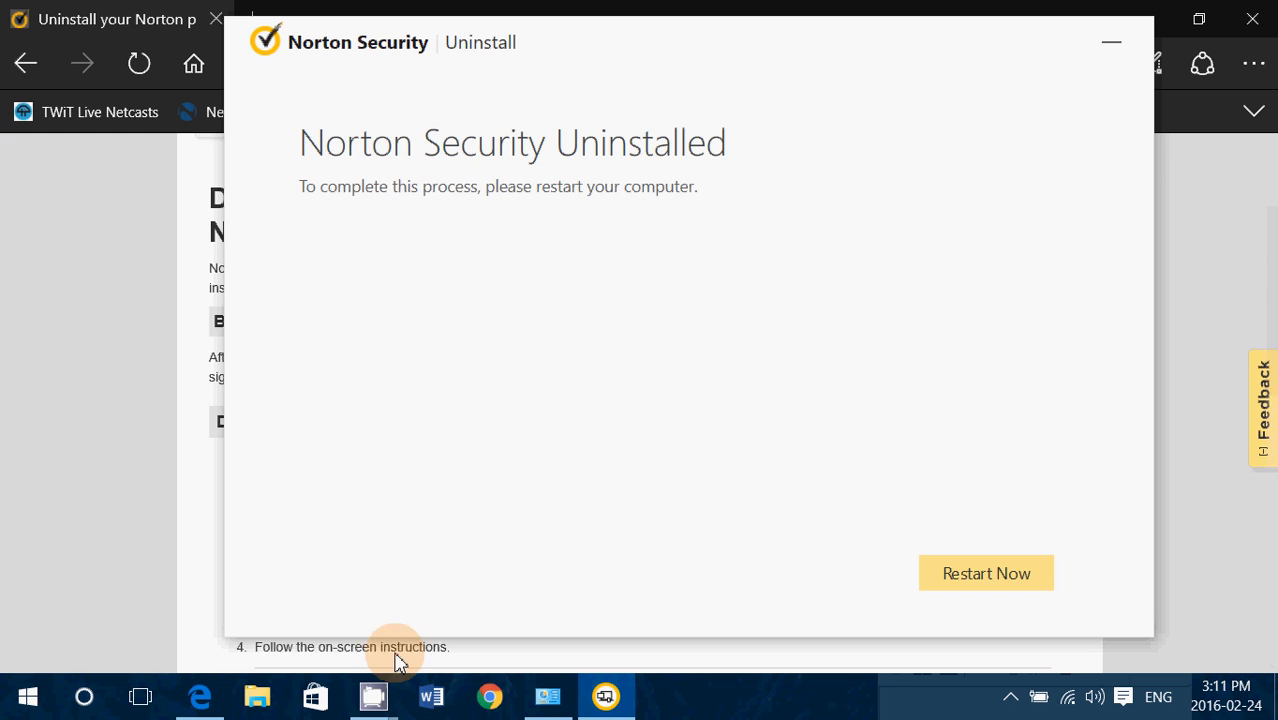